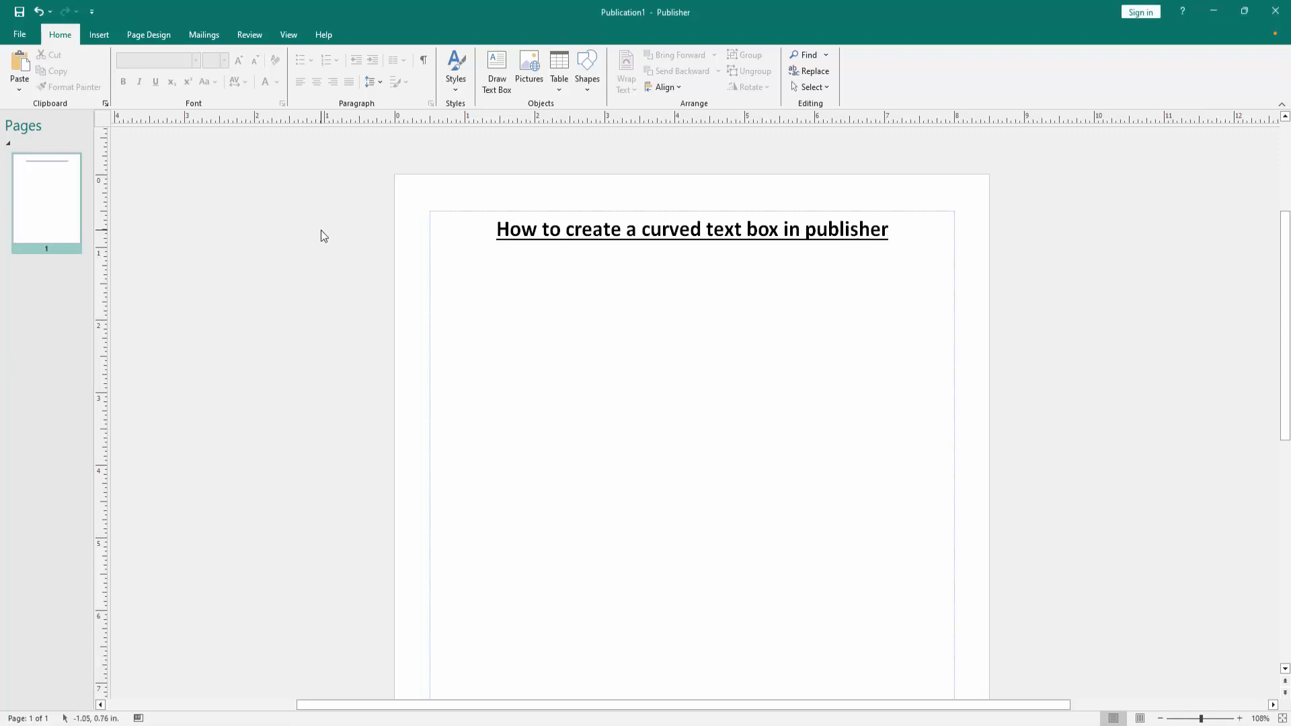
Draw a wide text box below the title containing 'How to create a curved text box in publisher'.
drag(449, 430, 863, 514)
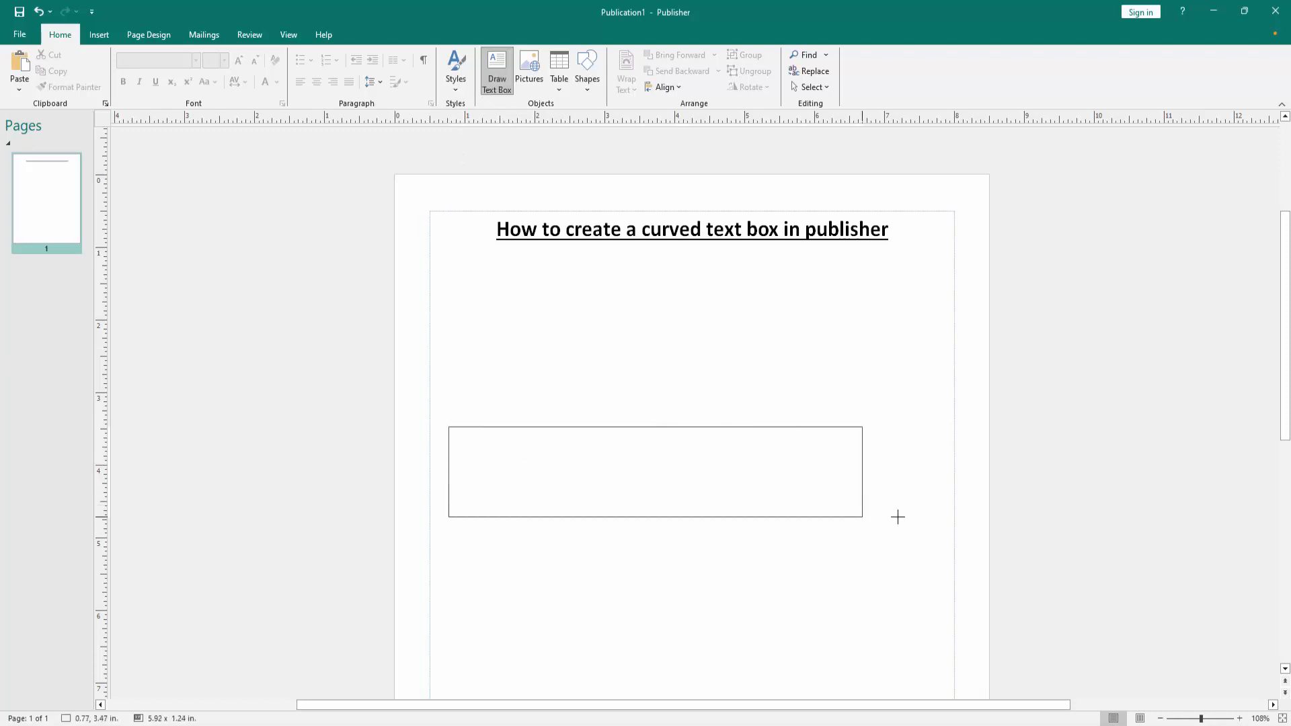
drag(451, 428, 860, 517)
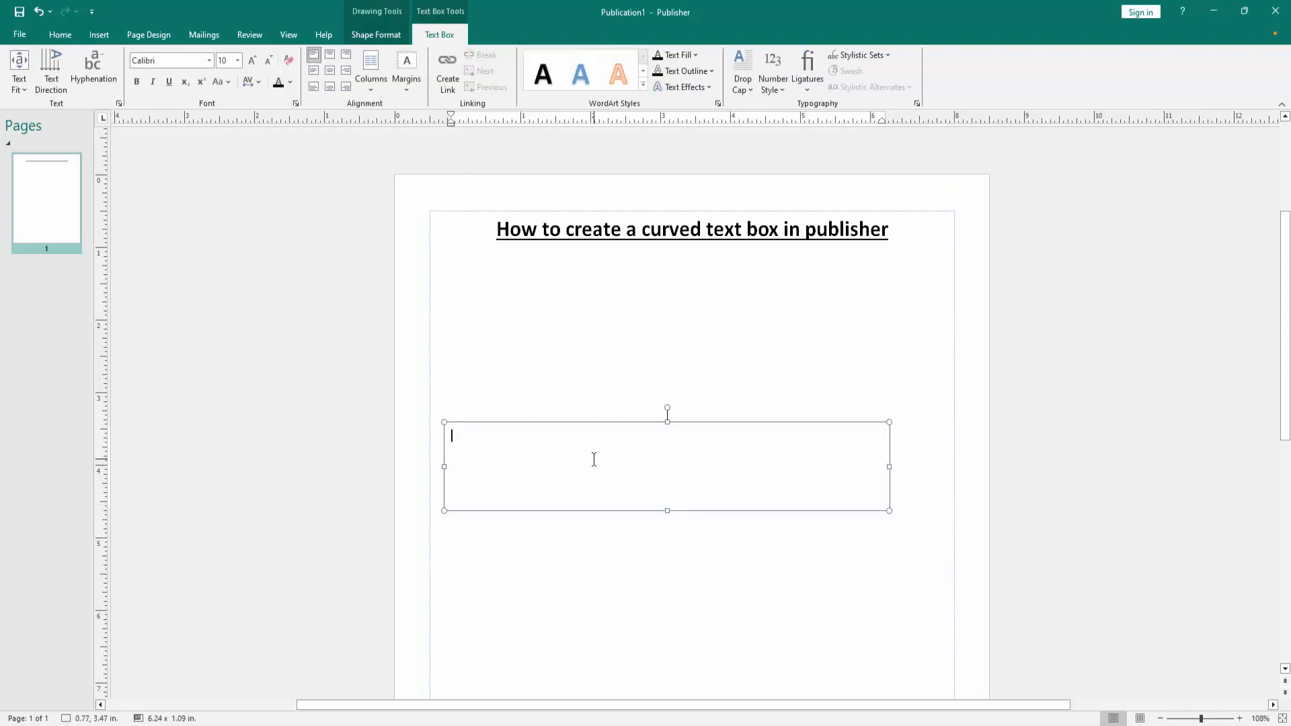
text(How to create a curved text box in publisher)
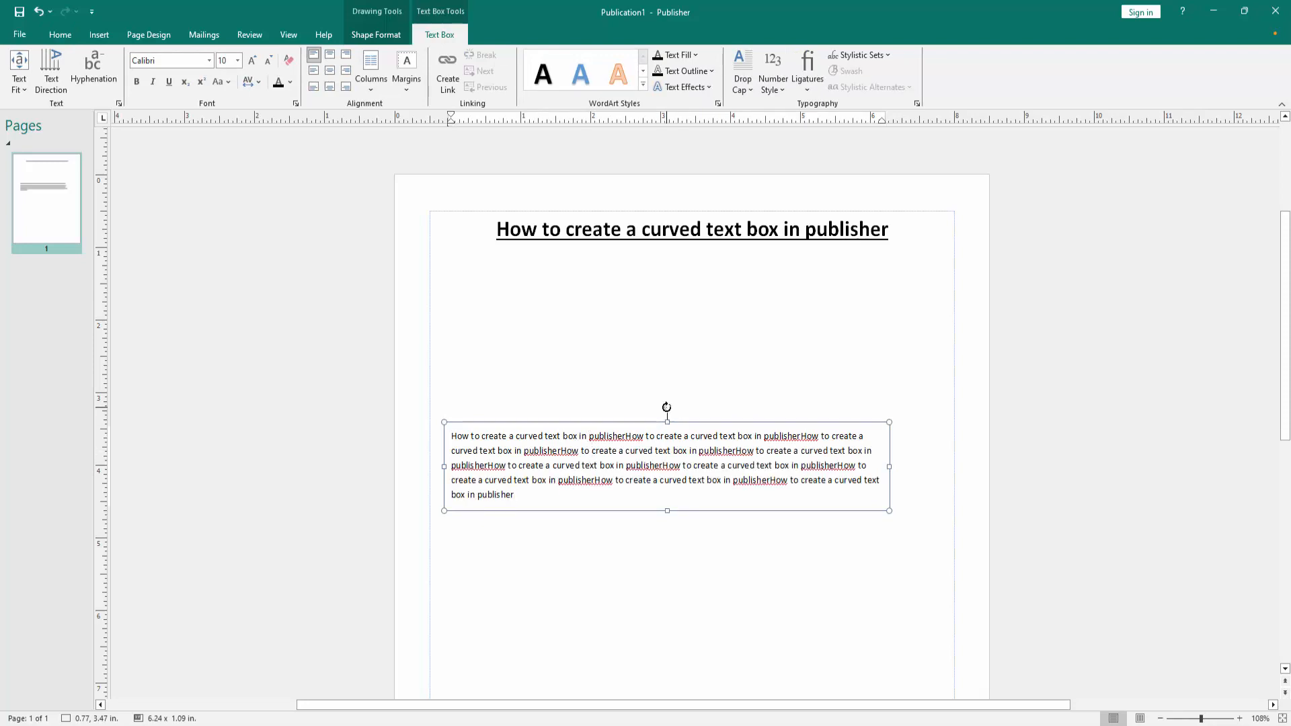
Rotate the text box to a steep upper-left-to-lower-right diagonal and reposition it beneath the title.
drag(667, 408, 695, 435)
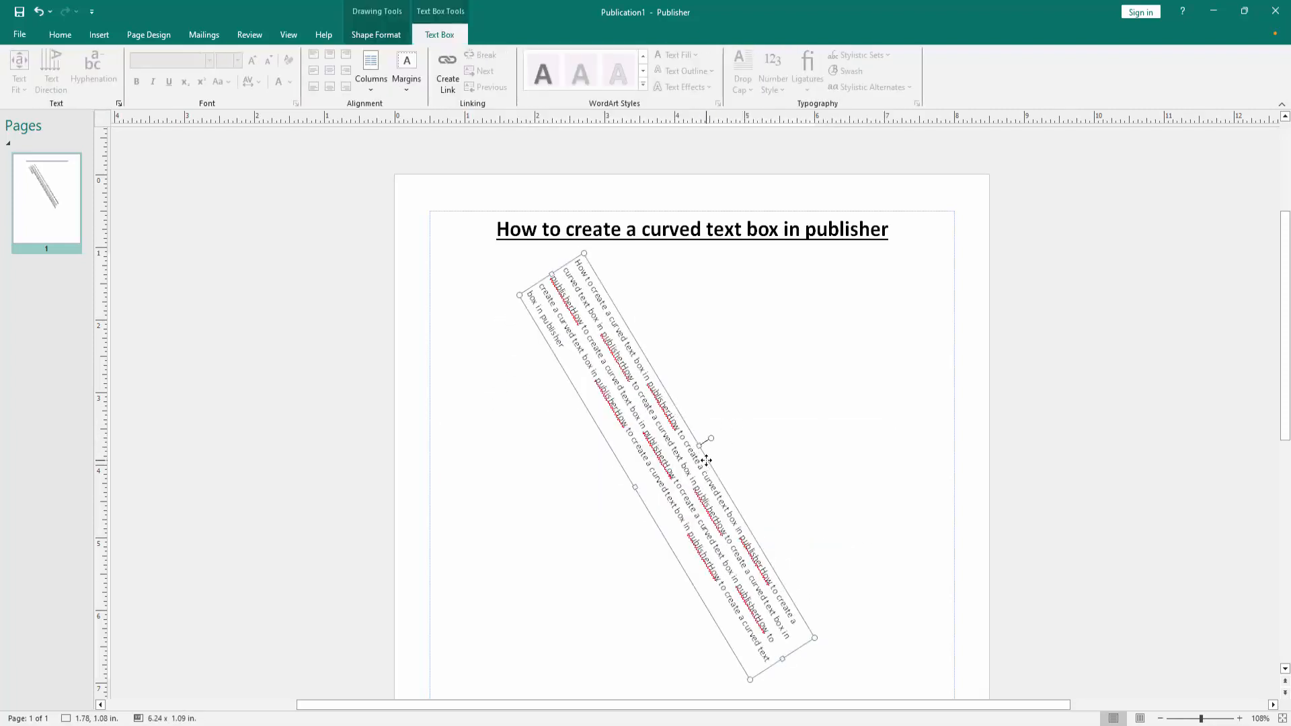
drag(709, 457, 737, 384)
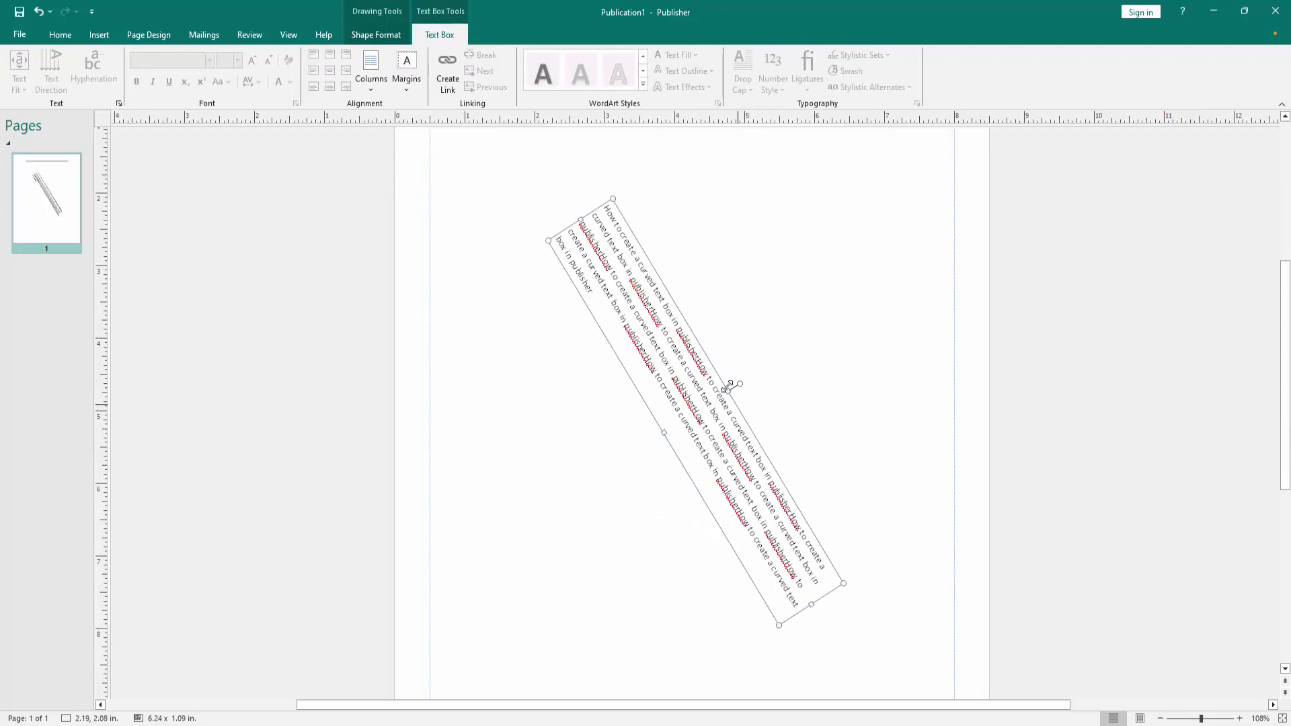